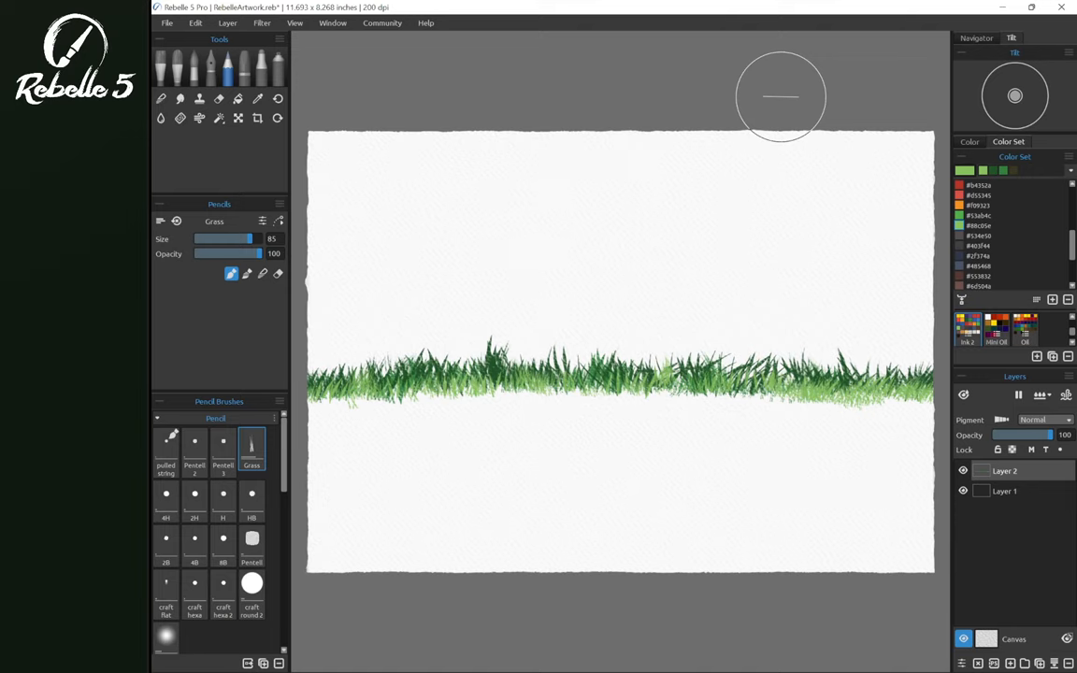
- Paste the elephant image, then move it up and scale it larger over the grass strip
key(ctrl+v)
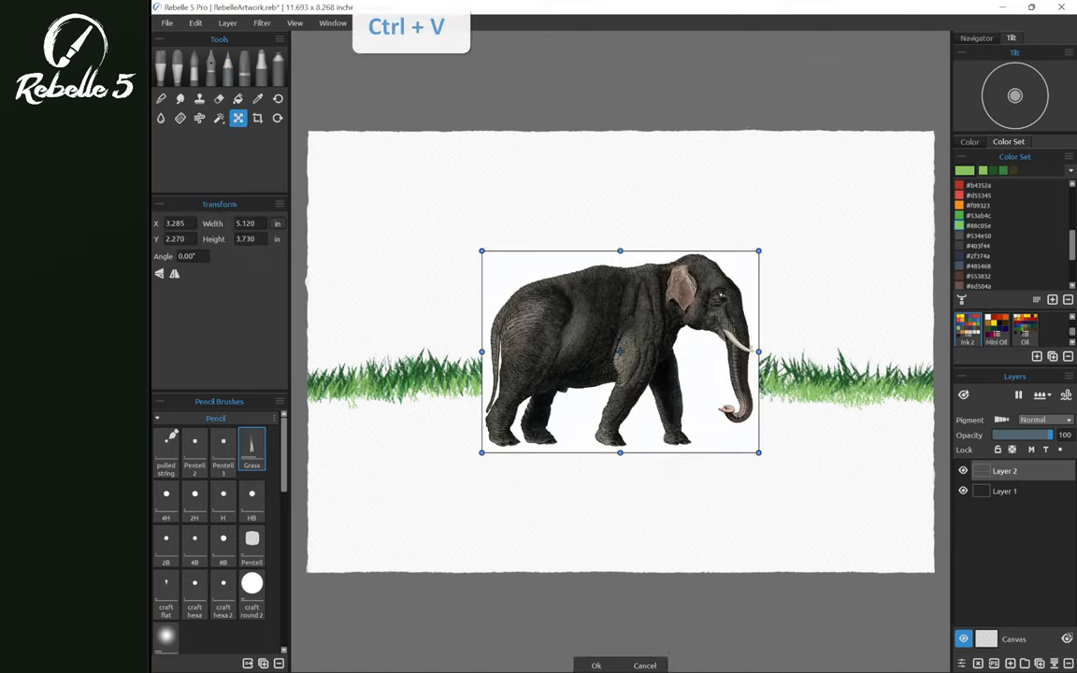
key(ctrl+v)
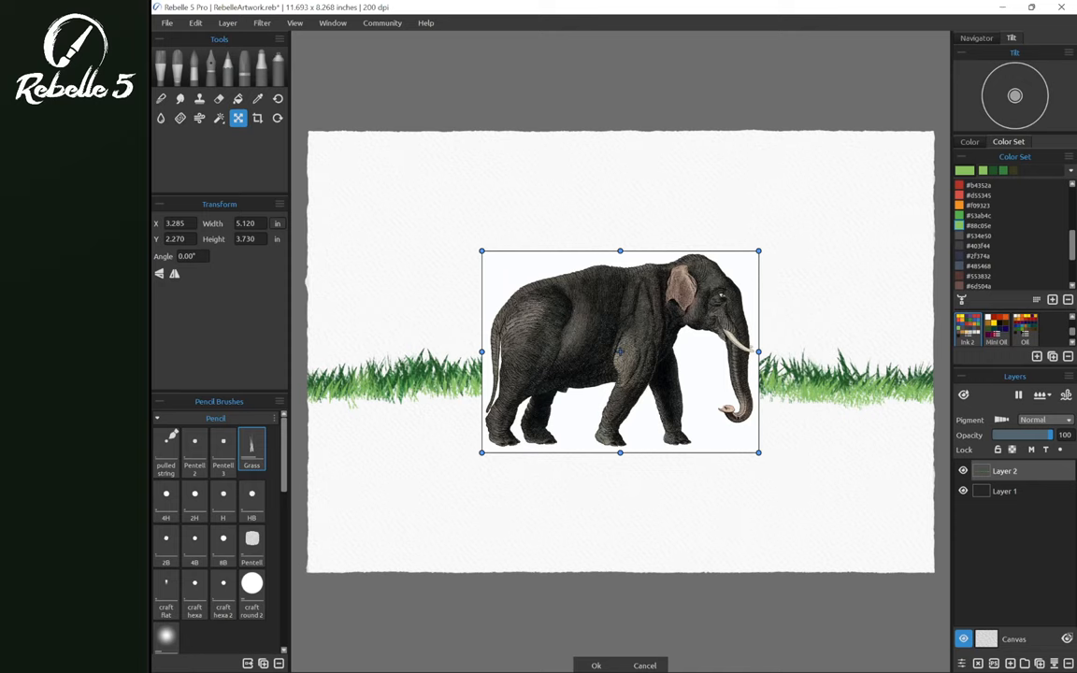
drag(621, 352, 559, 307)
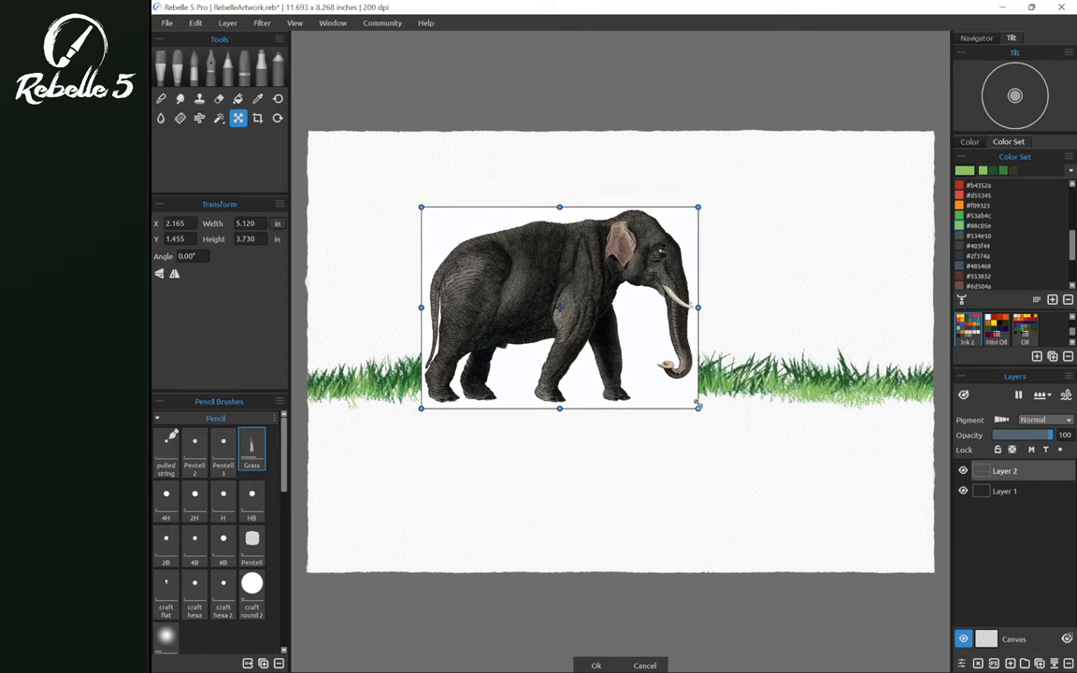
drag(697, 407, 740, 447)
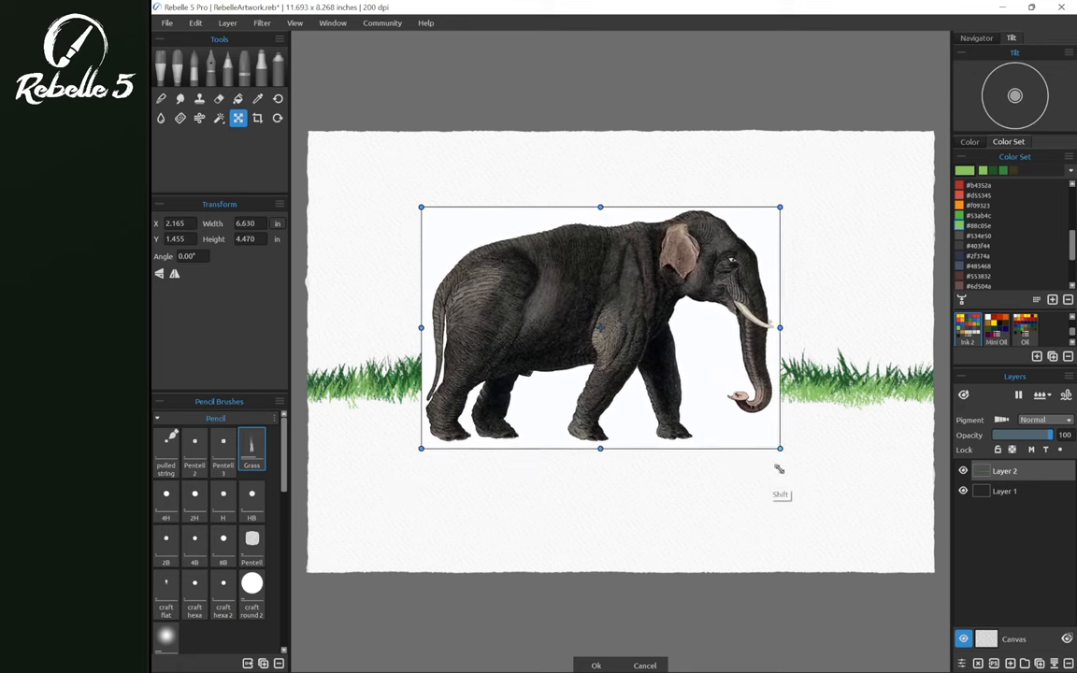
drag(780, 449, 804, 463)
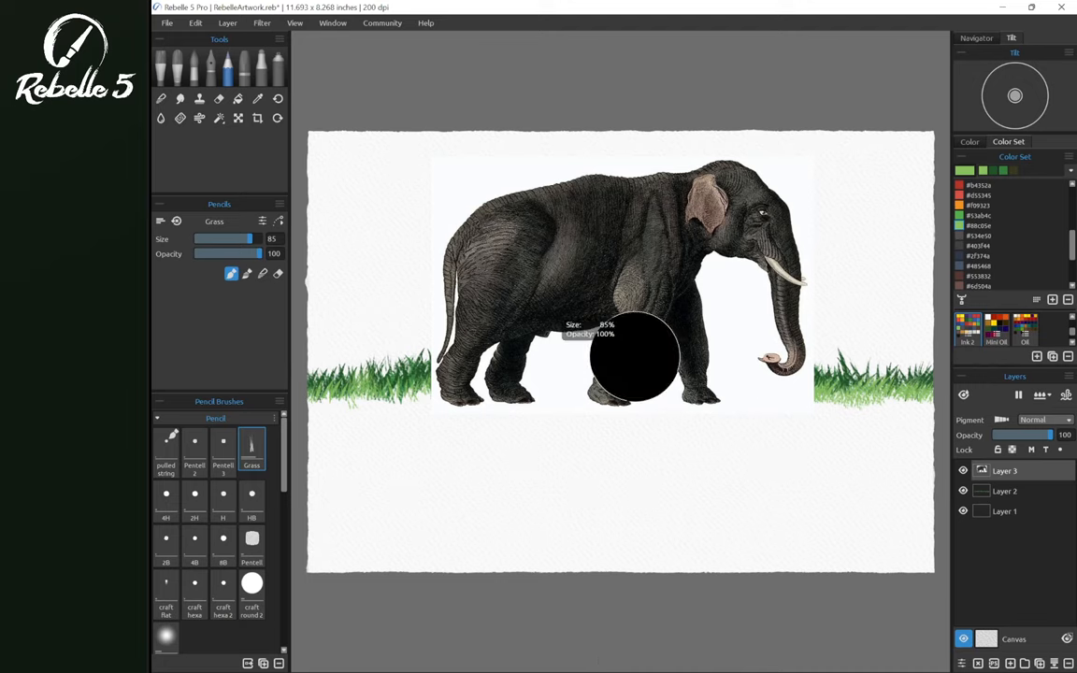
- Paint Grass brush strokes over the elephant's feet on a new layer
click(262, 23)
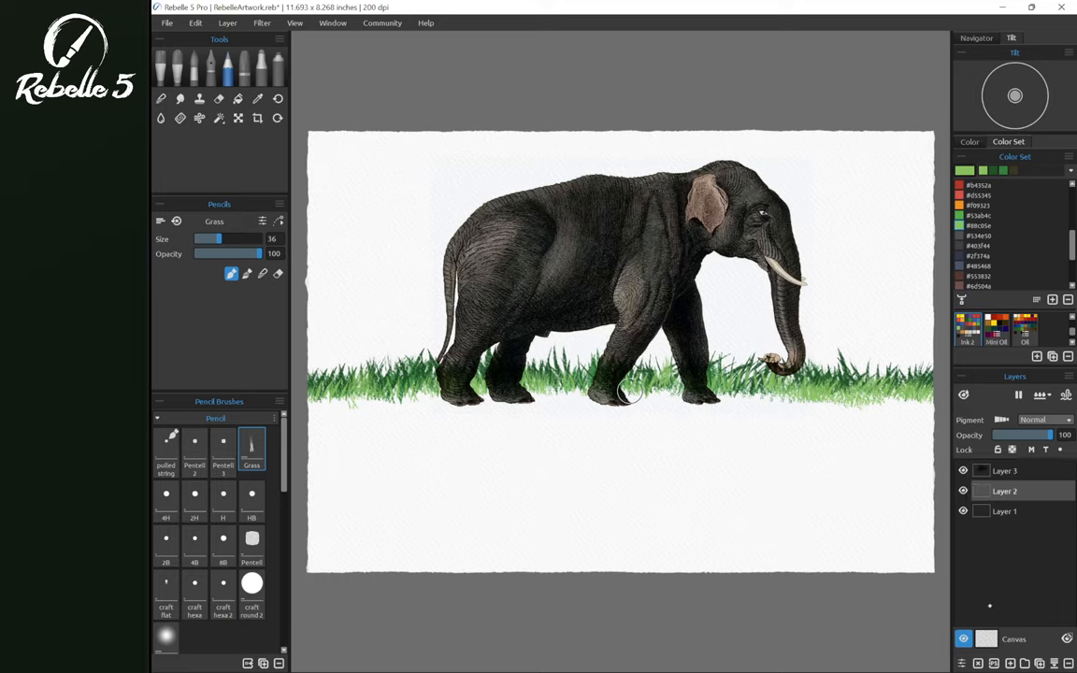
- Duplicate the grass as another layer and paint more grass around the elephant's legs
key(ctrl+c)
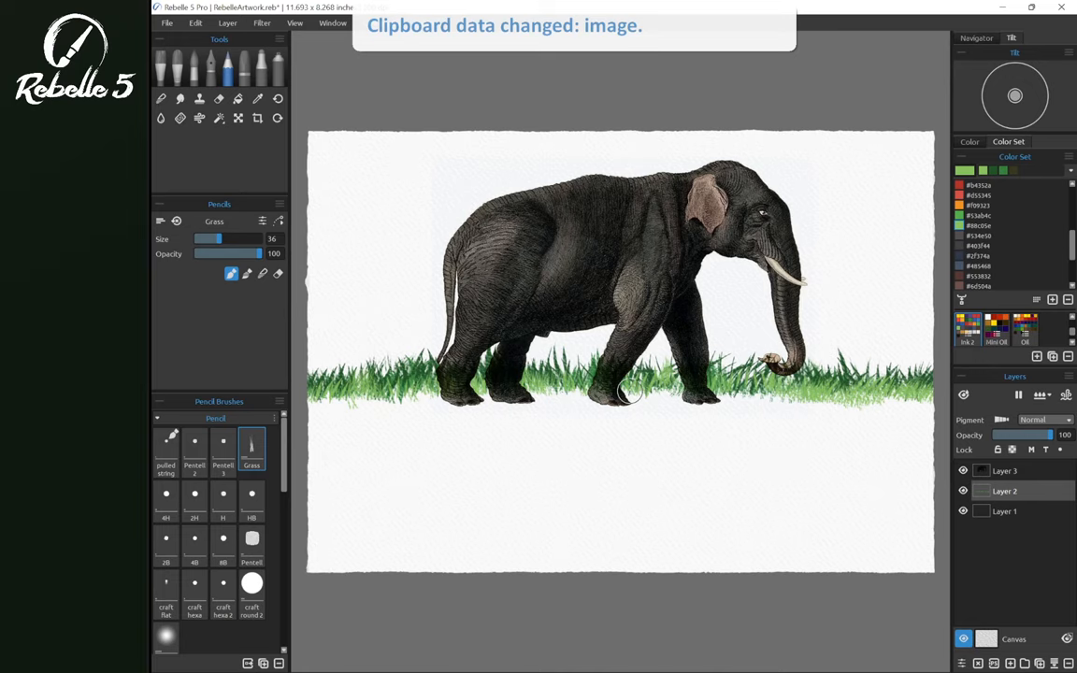
key(ctrl+v)
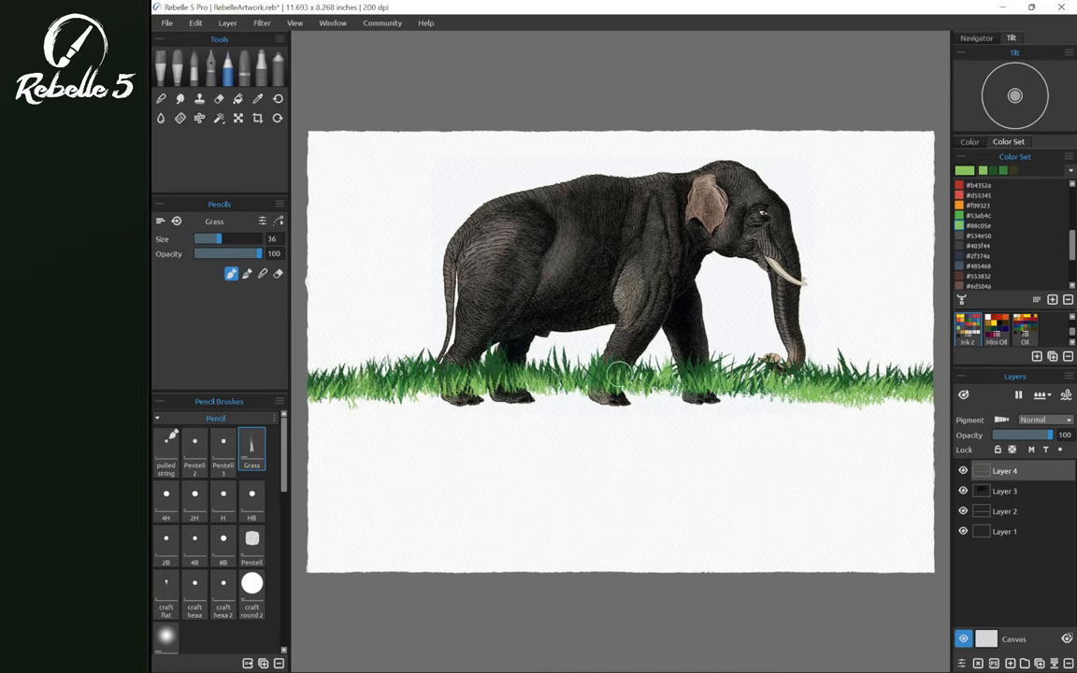
click(237, 116)
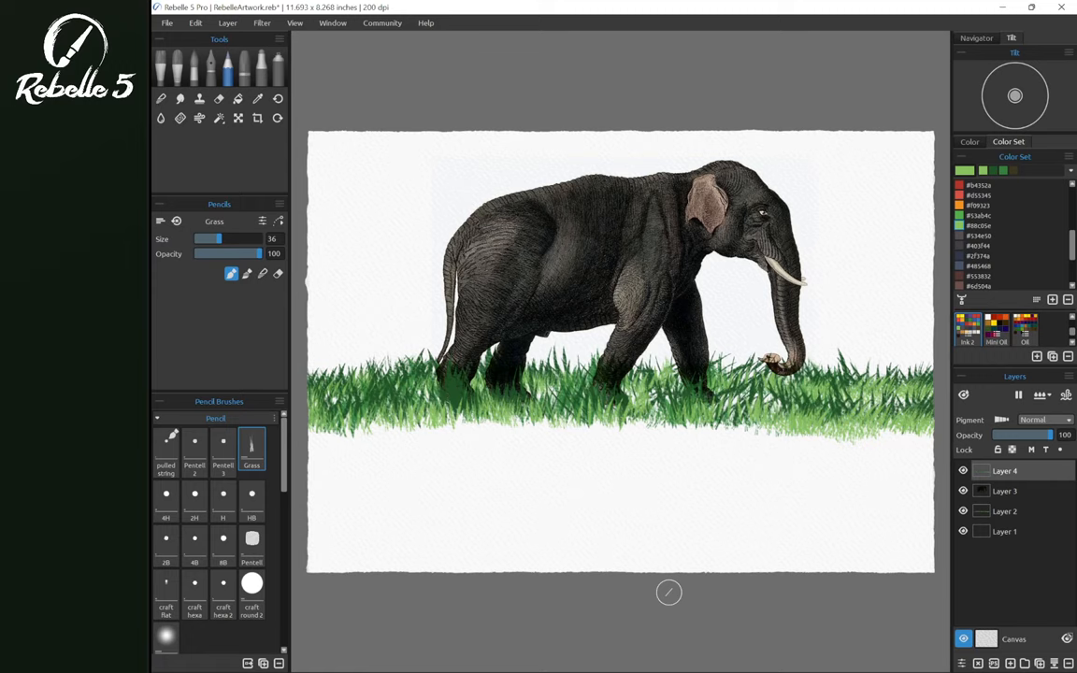
mouse_move(682, 269)
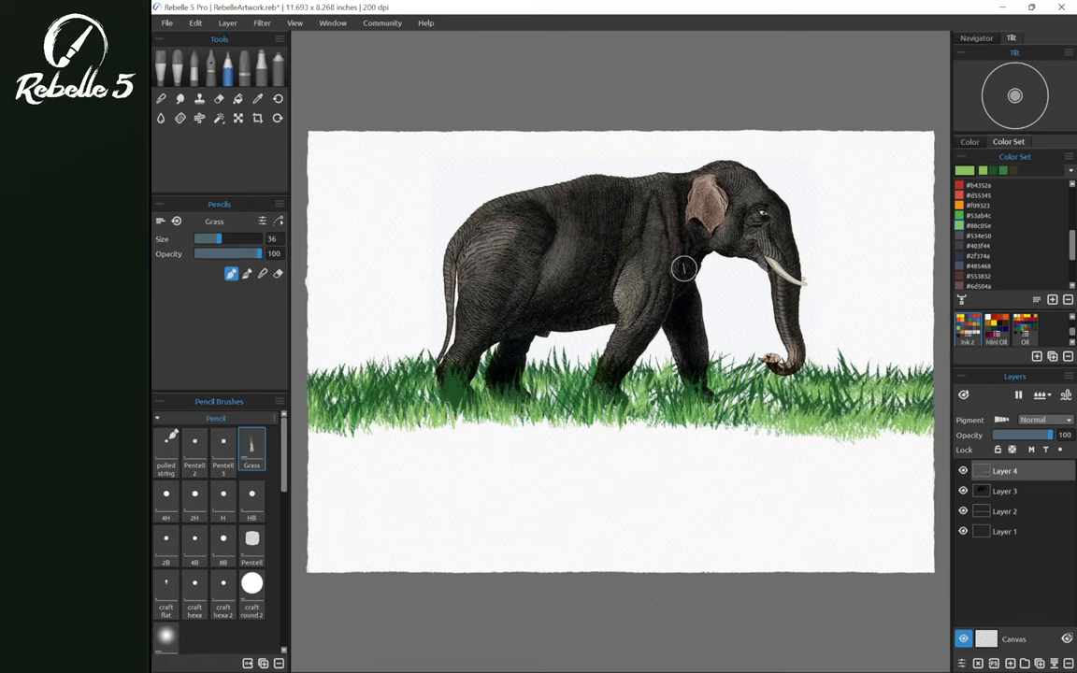
mouse_move(501, 269)
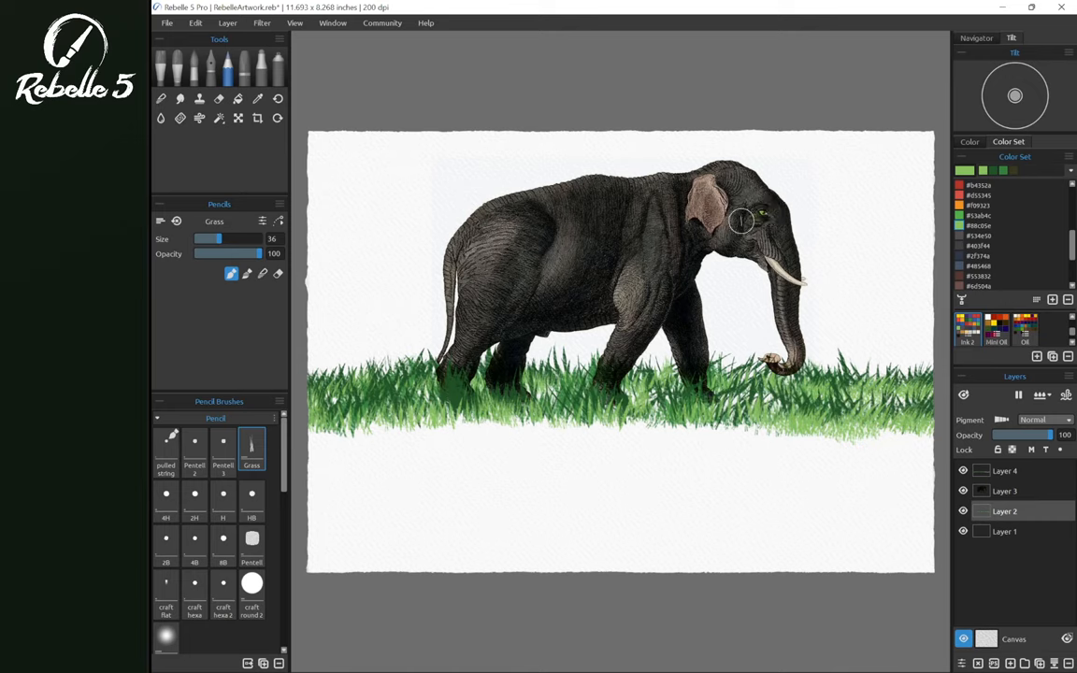
- Undo the last stroke, select the elephant layer and begin moving it down into the grass
key(ctrl+z)
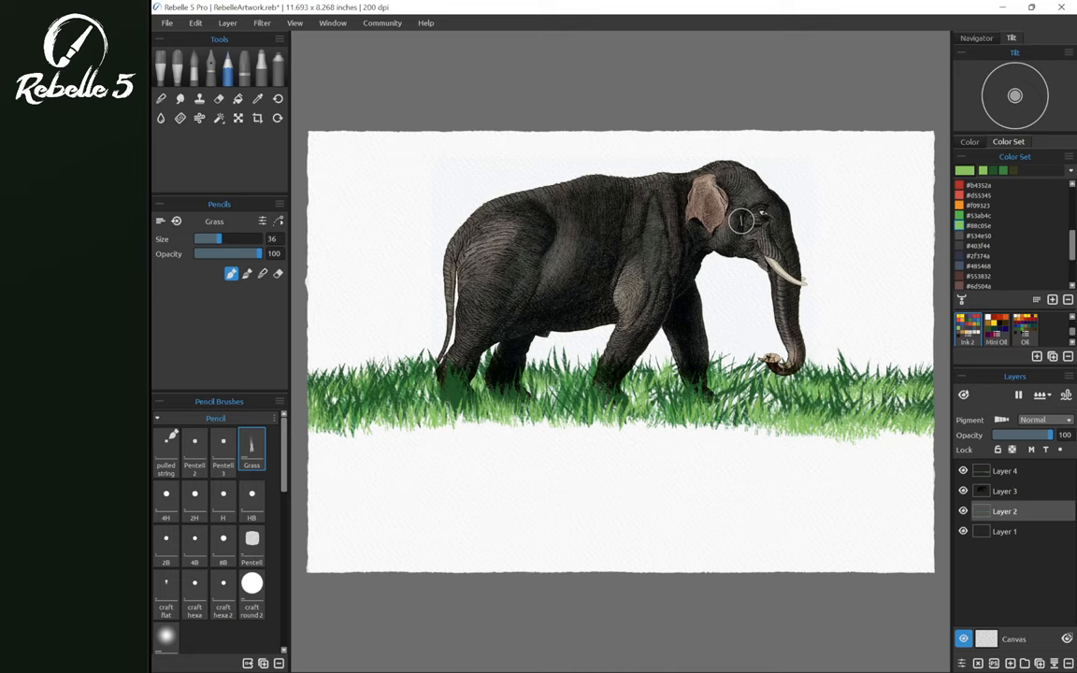
click(277, 273)
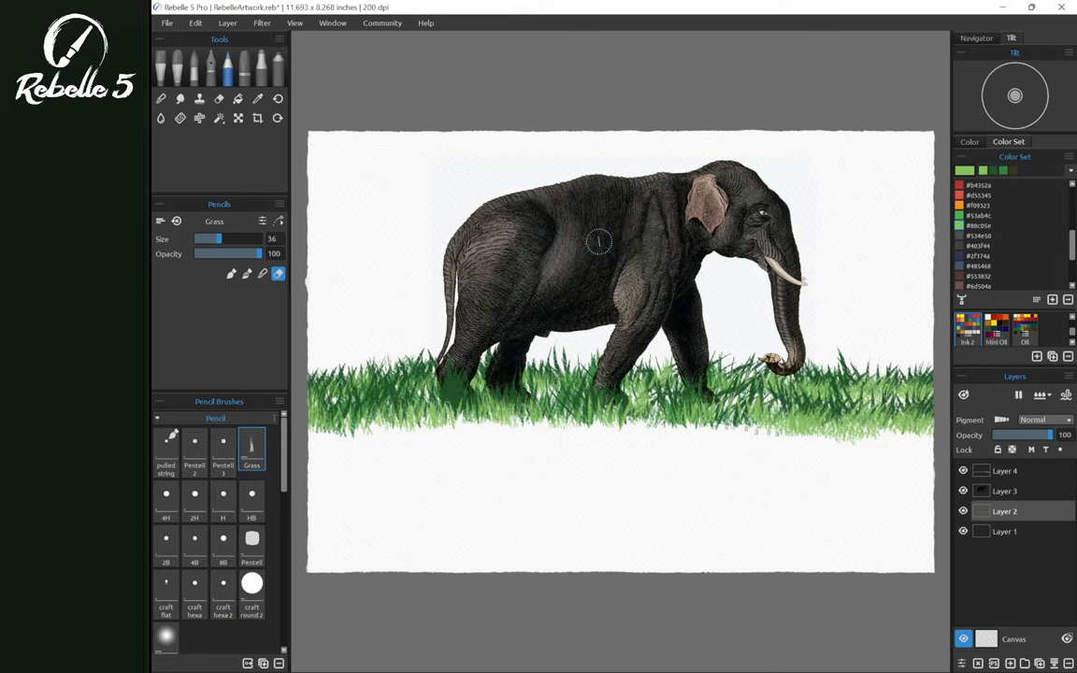
click(239, 118)
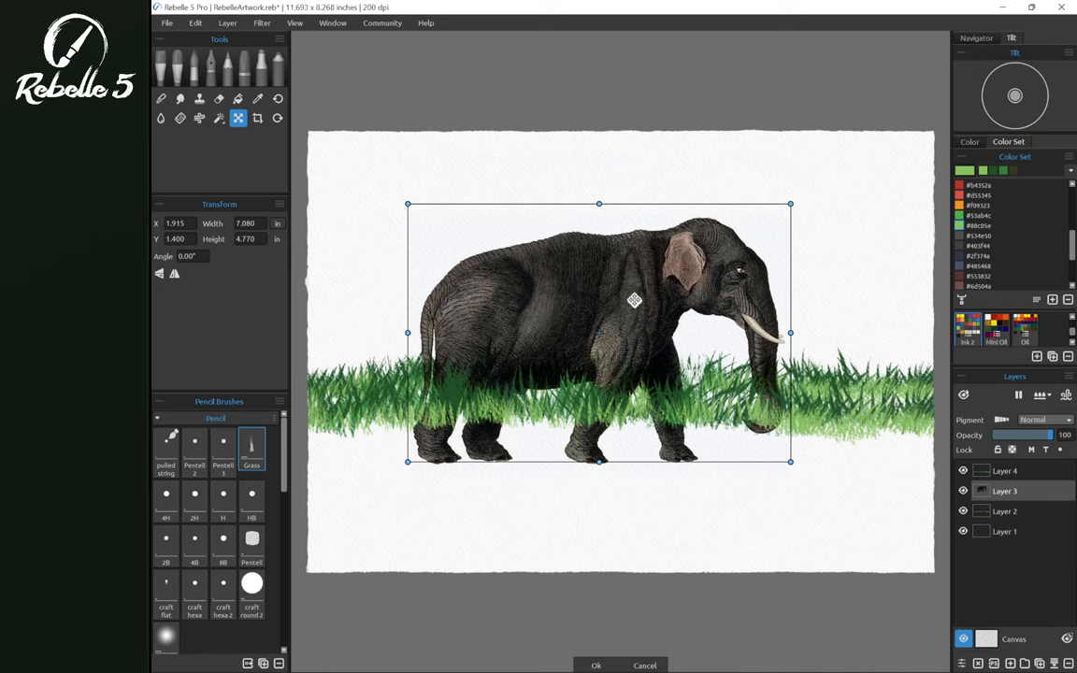
- Drag the elephant back up above the grass before selecting its outline
drag(635, 299, 726, 265)
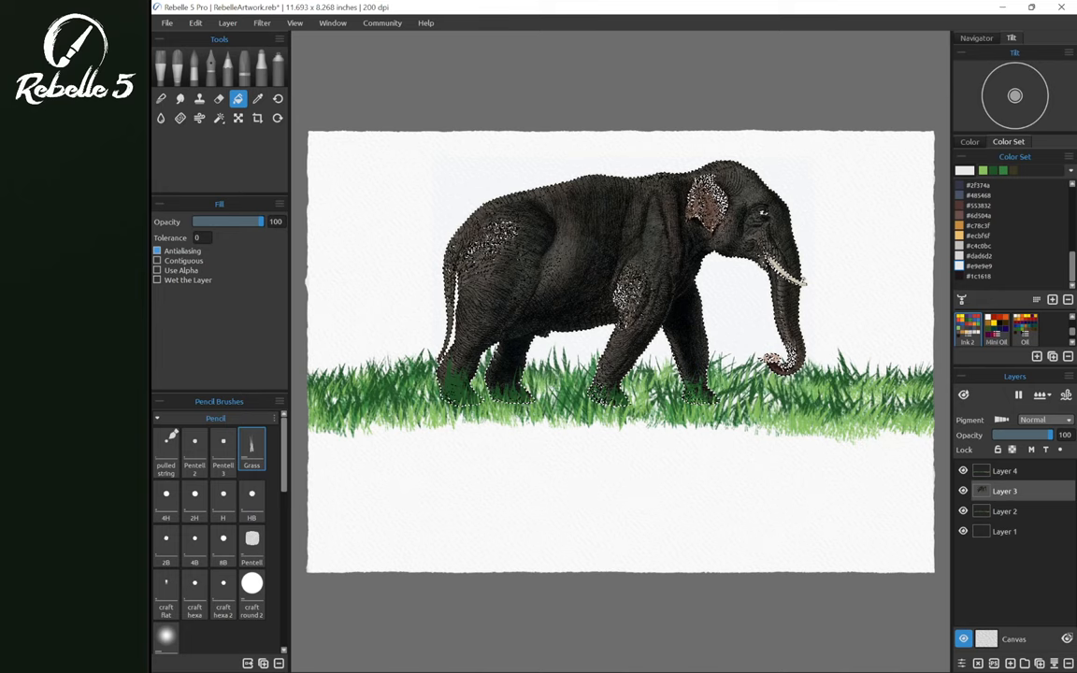
- Transform the elephant again, raising and nudging it until its feet meet the grass
click(237, 118)
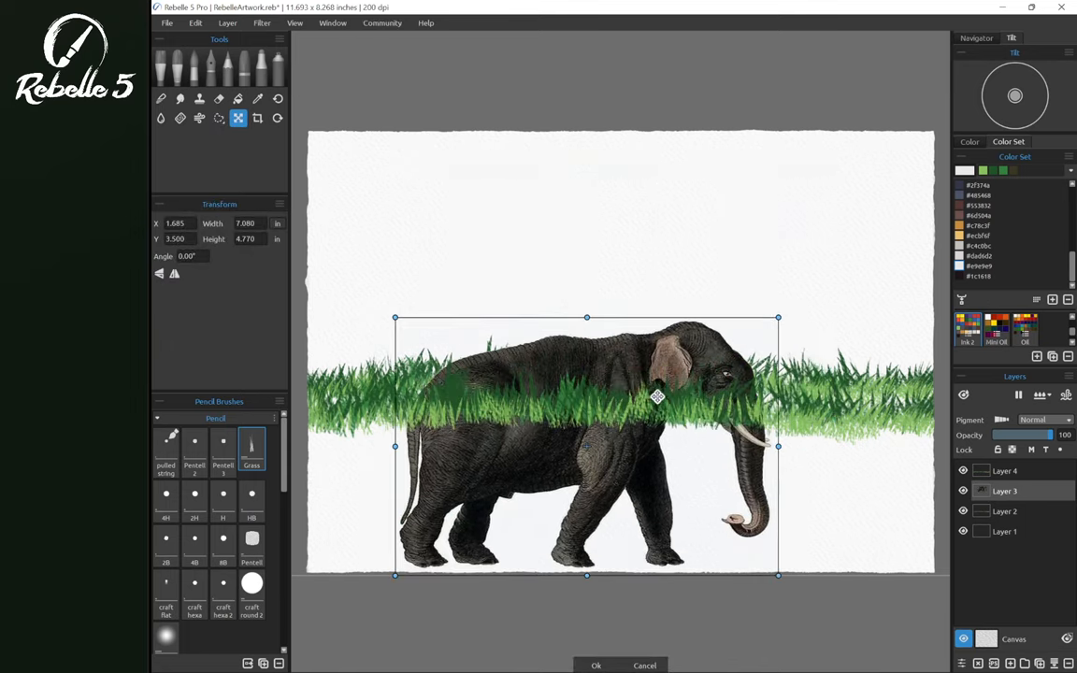
drag(656, 396, 706, 228)
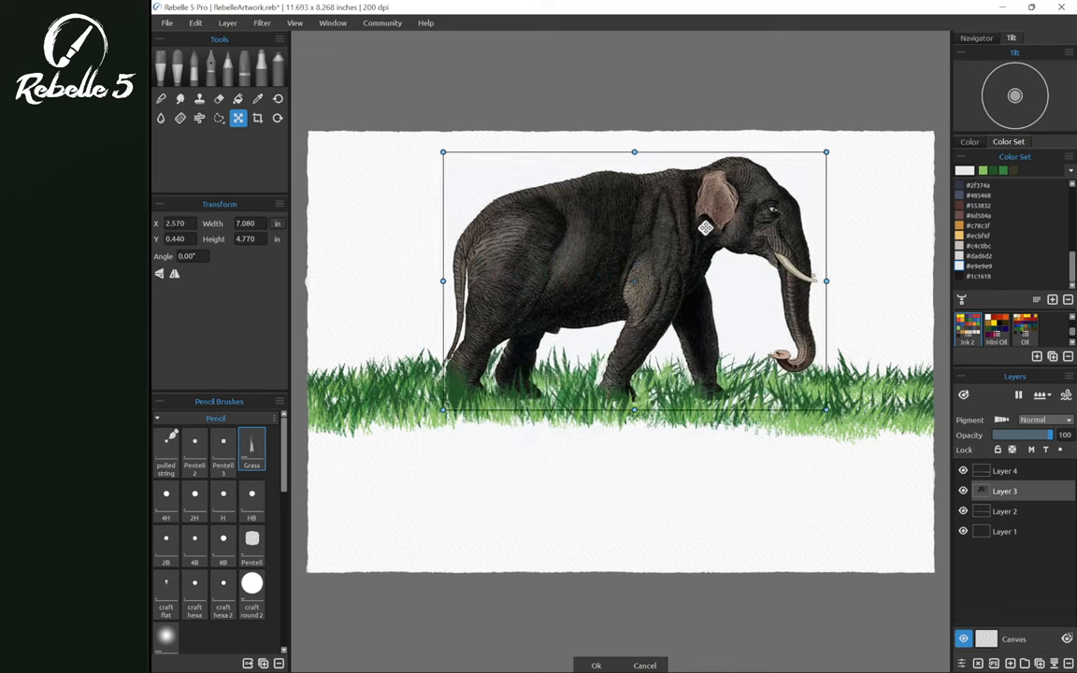
drag(707, 226, 701, 273)
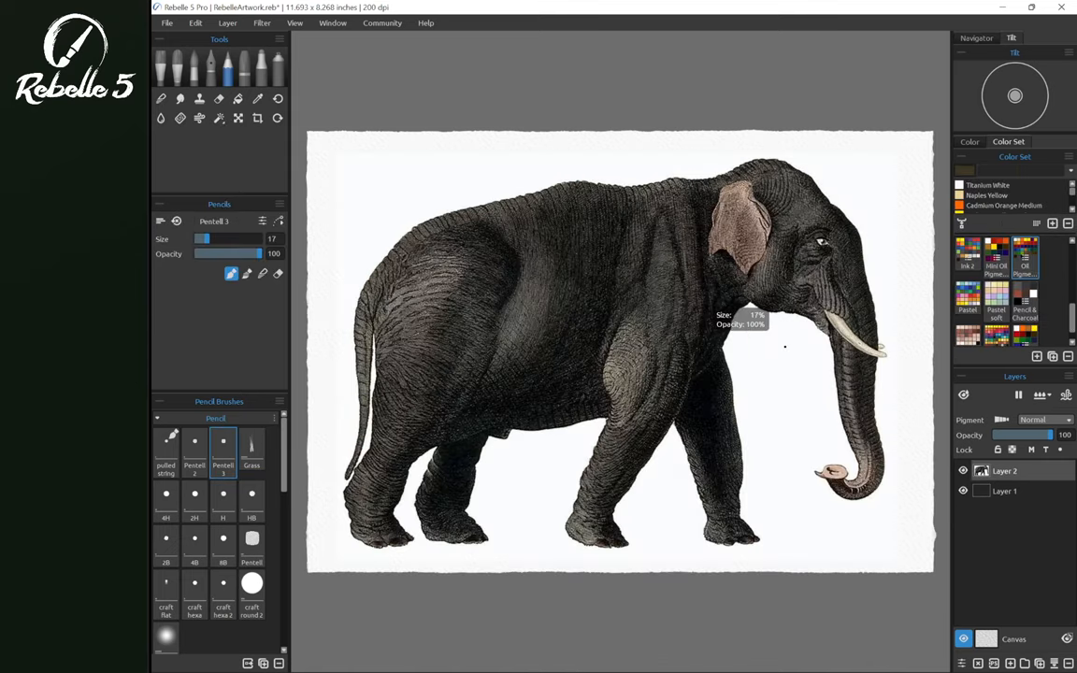
- Set the canvas colour to the light blue swatch in Select Canvas
click(219, 118)
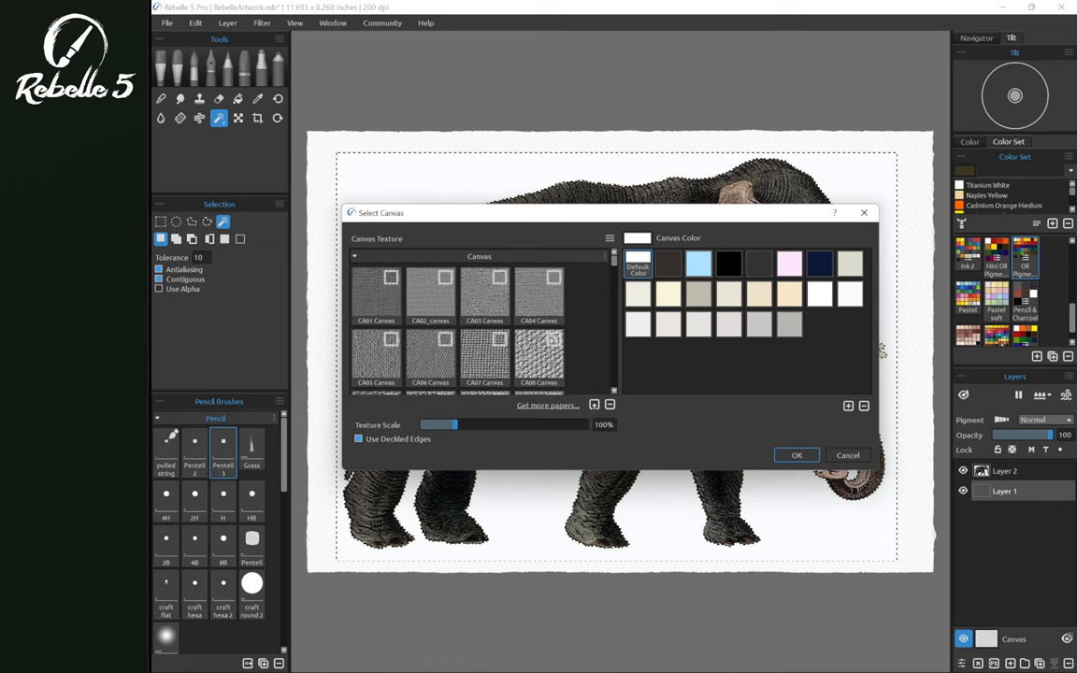
click(797, 456)
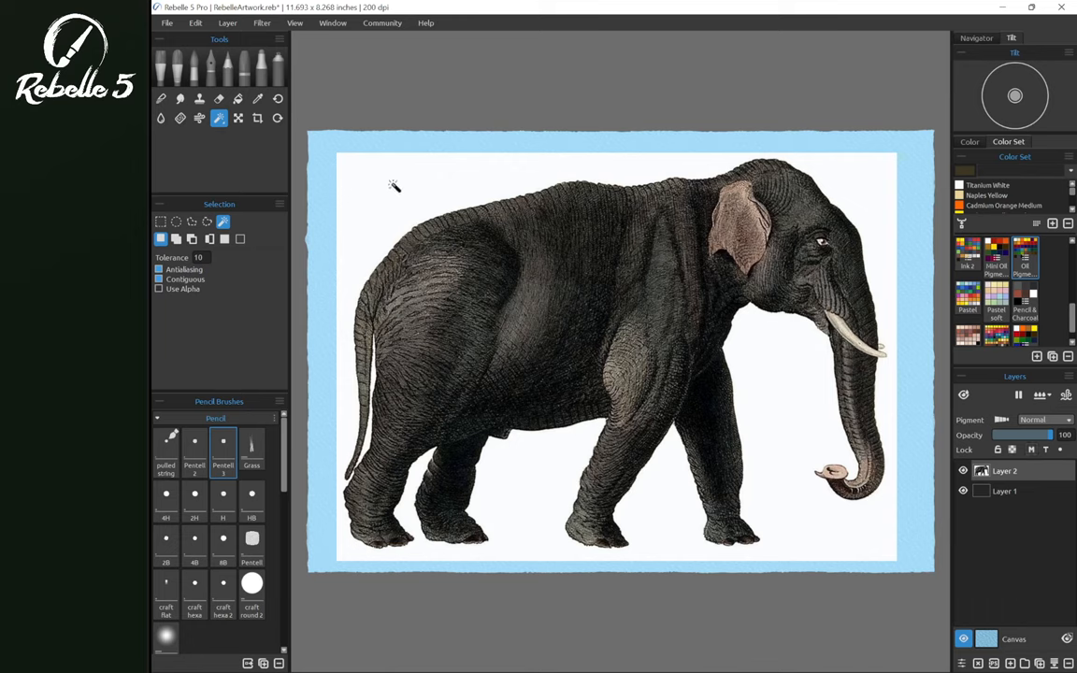
mouse_move(430, 180)
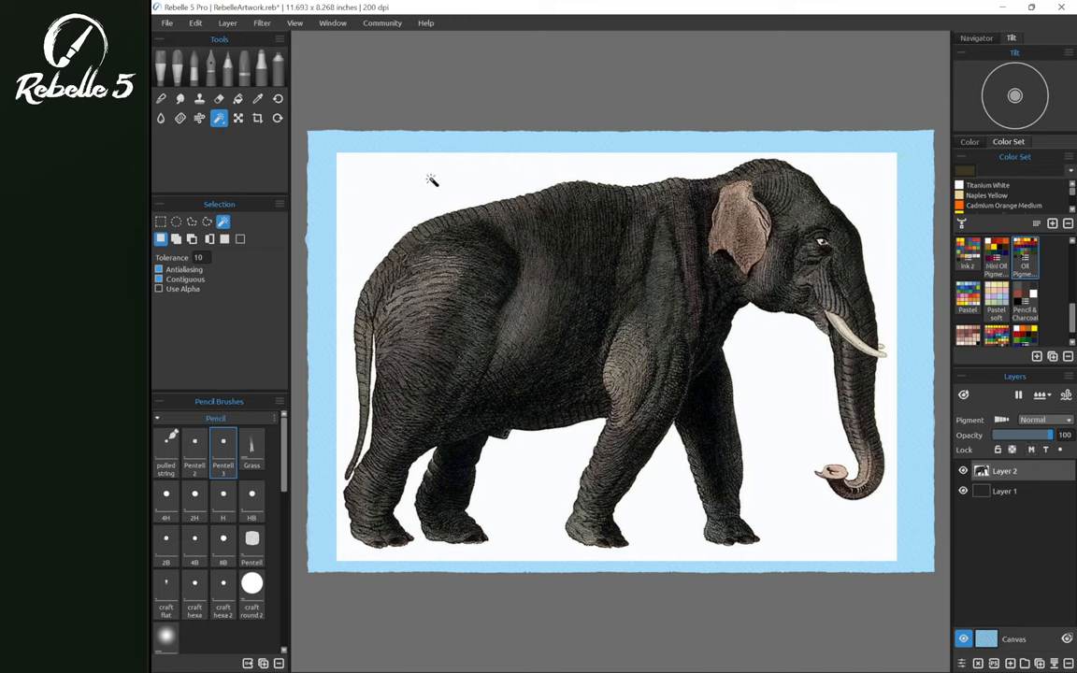
- Magic Wand-select the white background around the elephant and delete it
click(430, 180)
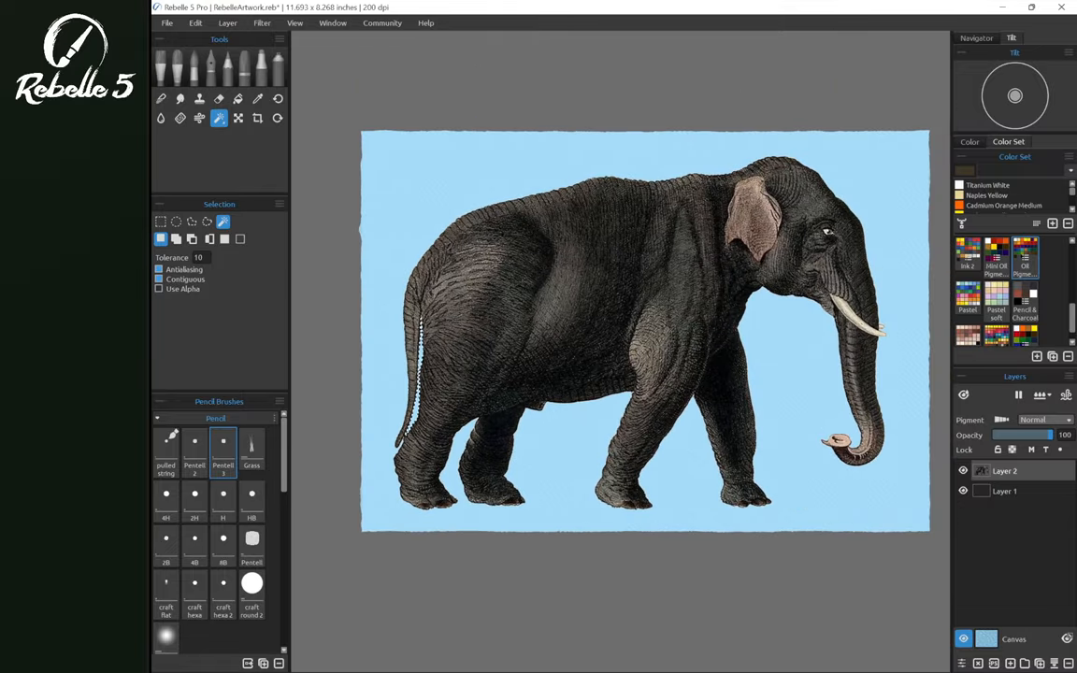
key(ctrl+d)
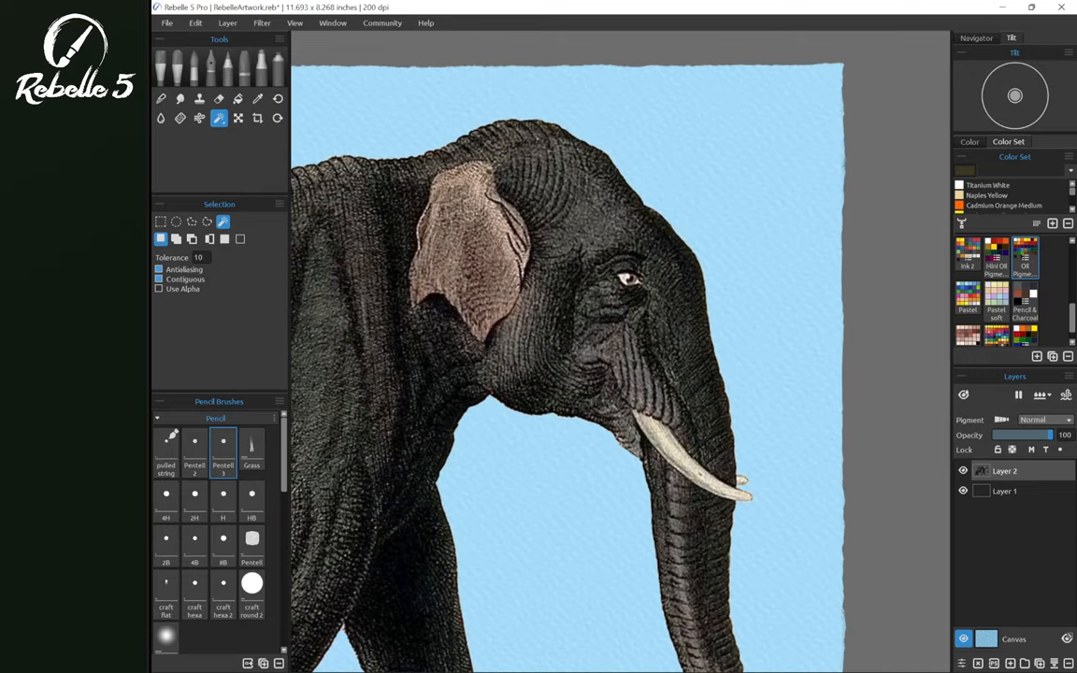
- Undo the removal, lasso a patch beside the elephant's head, then switch applications
key(ctrl+z)
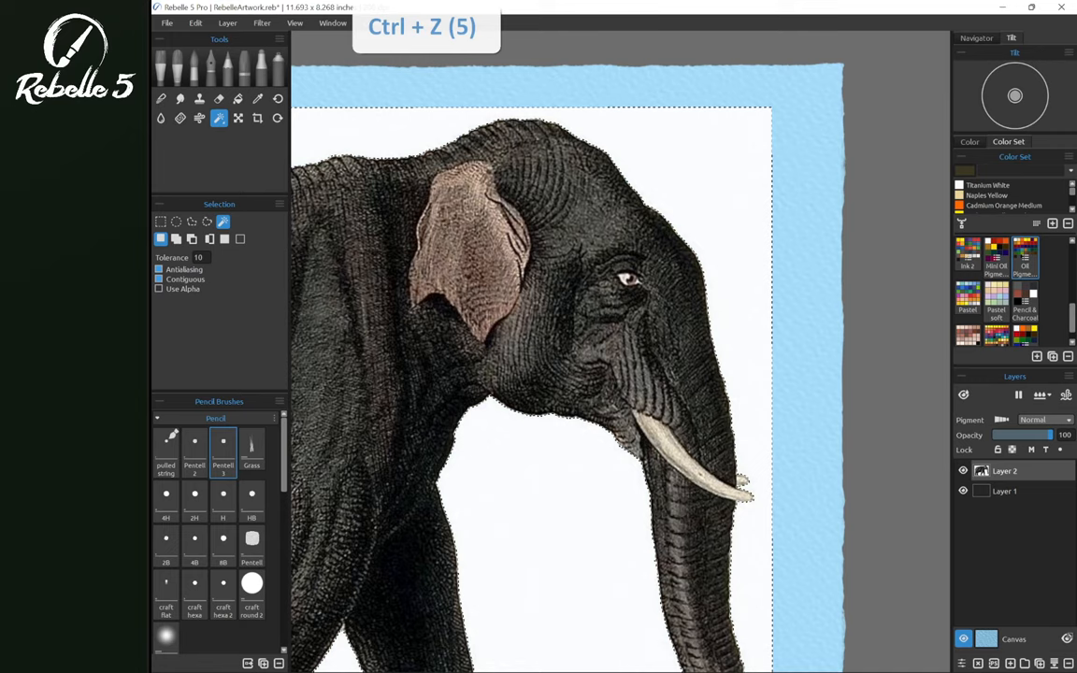
click(207, 220)
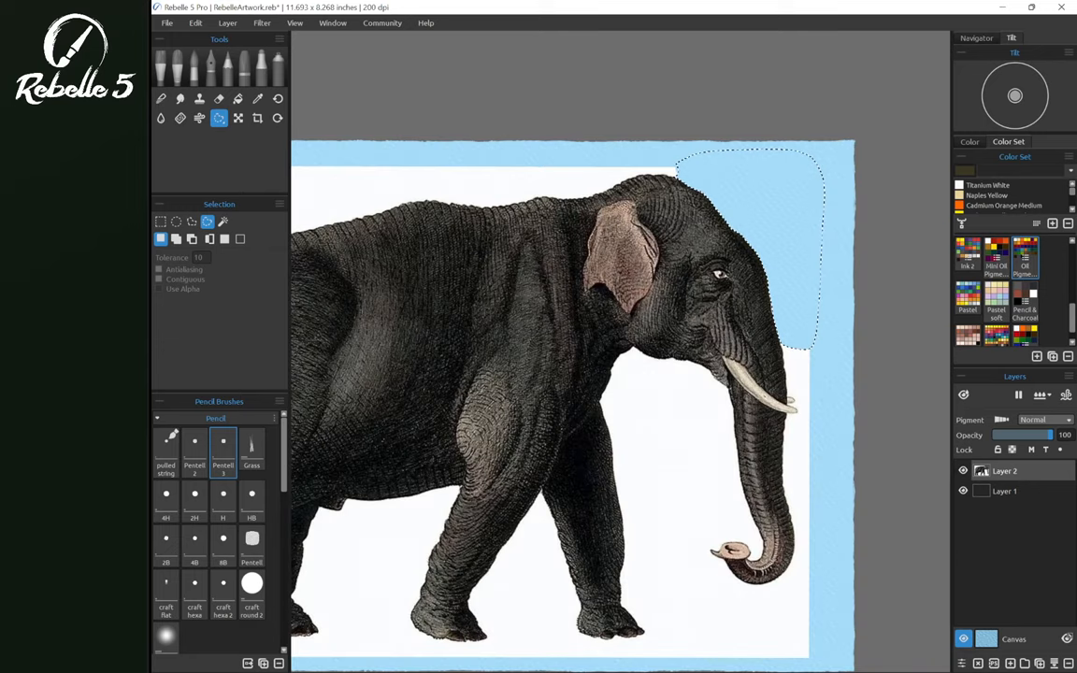
key(Alt+Tab)
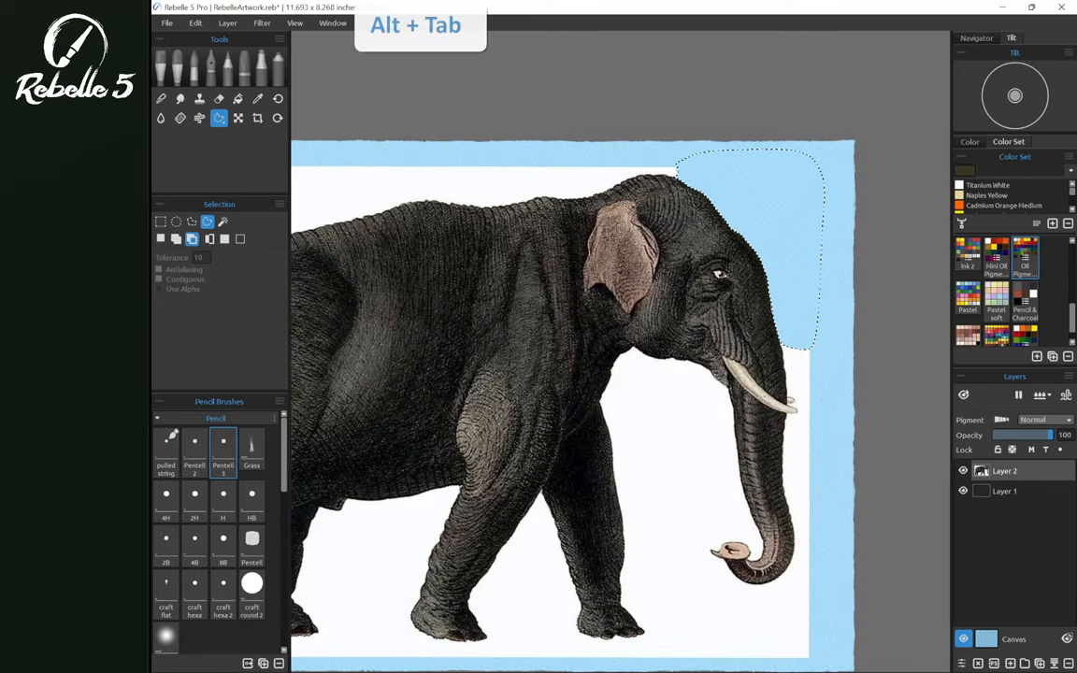